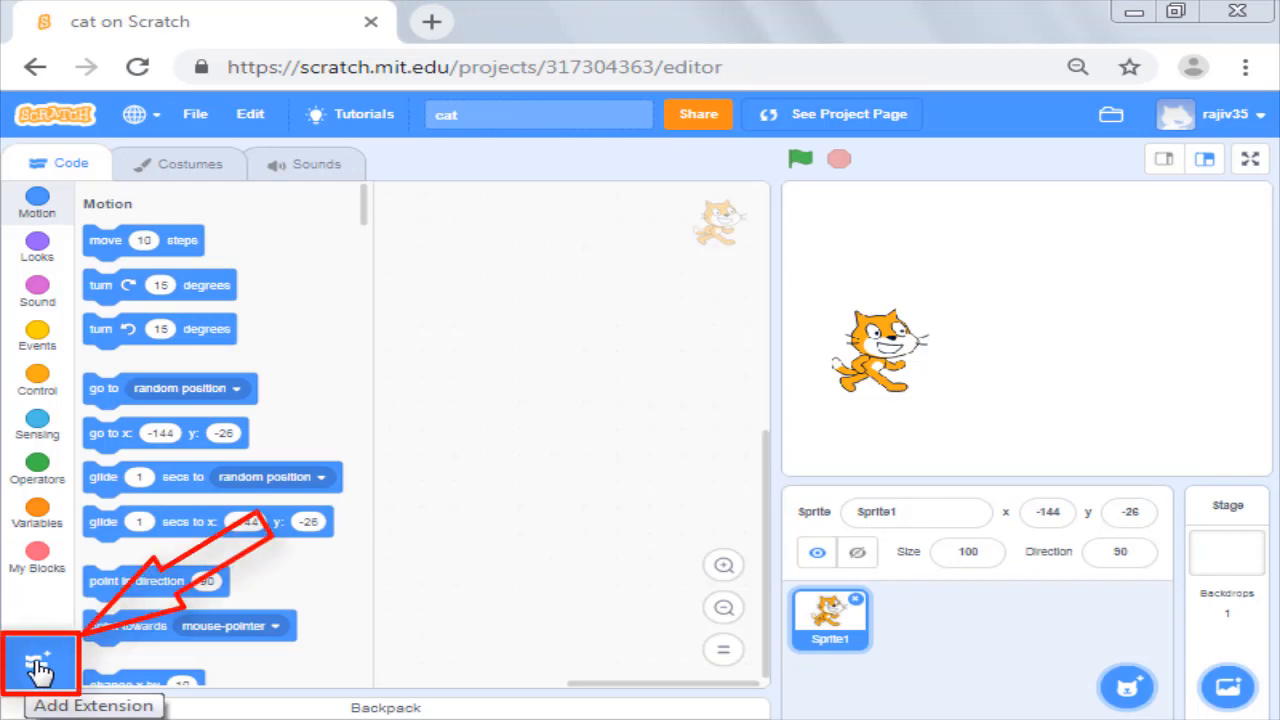
Step: Open the Choose an Extension library showing Music, Pen and Text to Speech
left_click(40, 663)
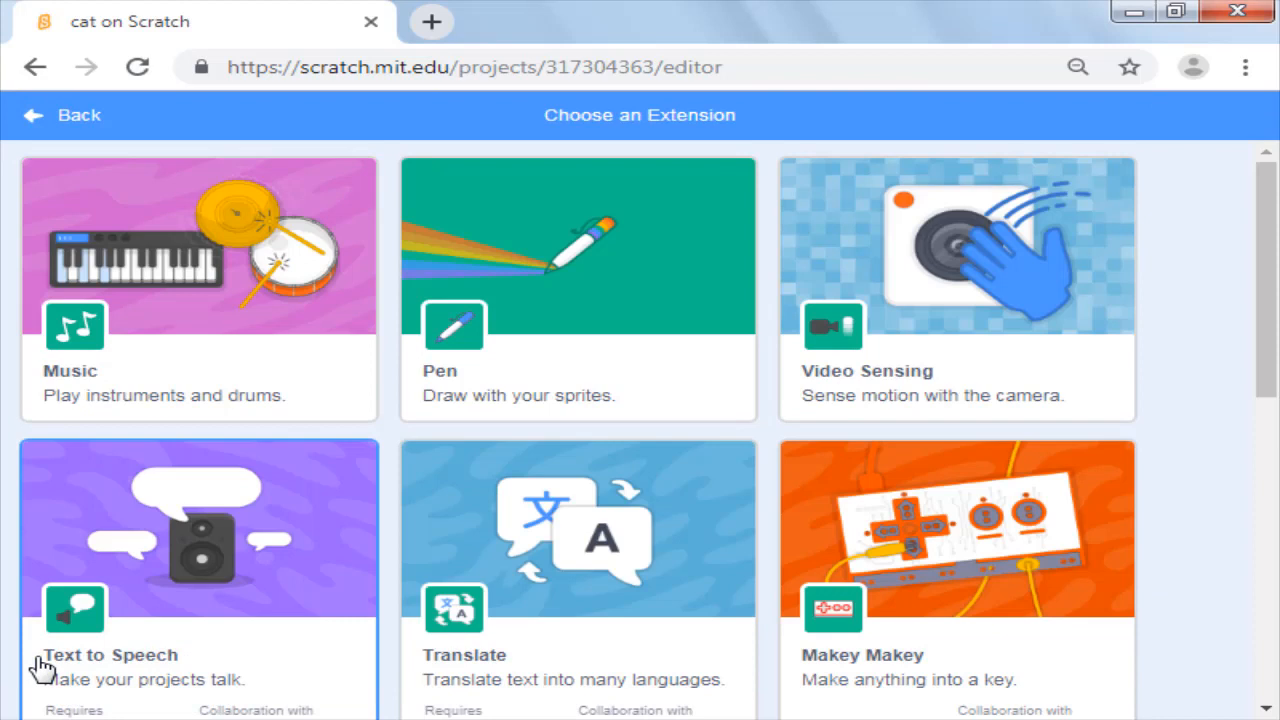
mouse_move(165, 510)
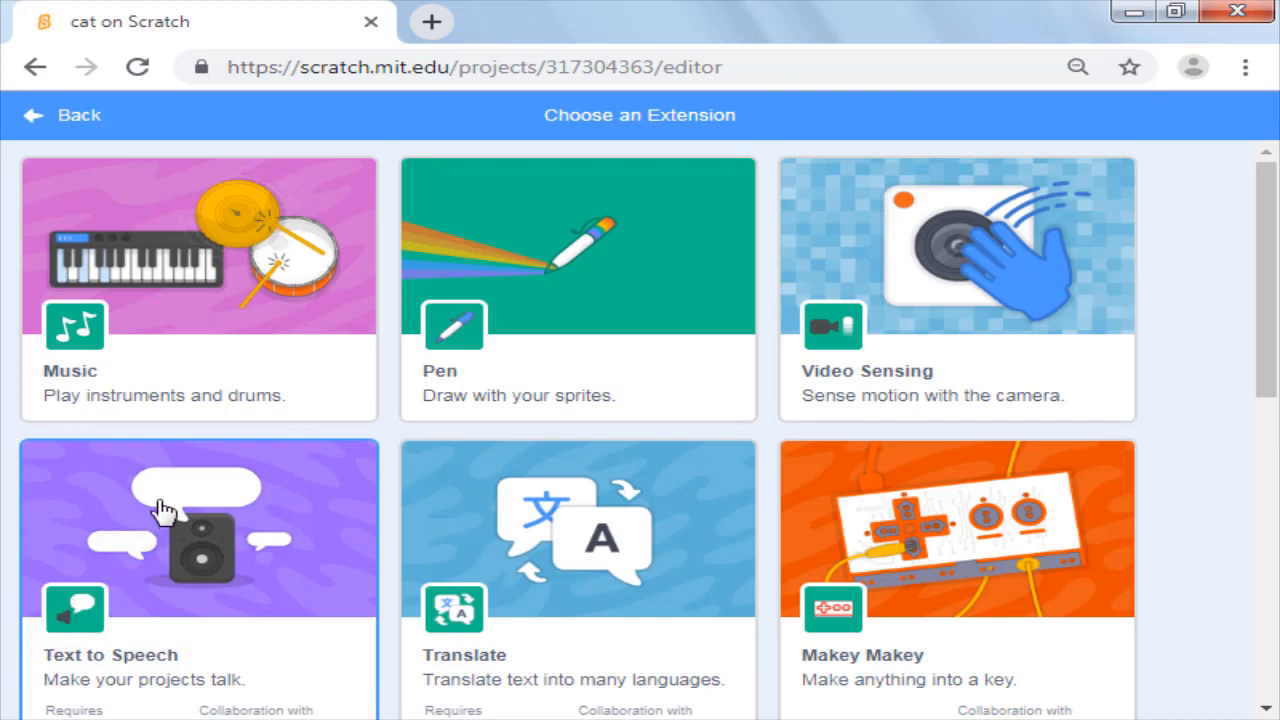
mouse_move(520, 385)
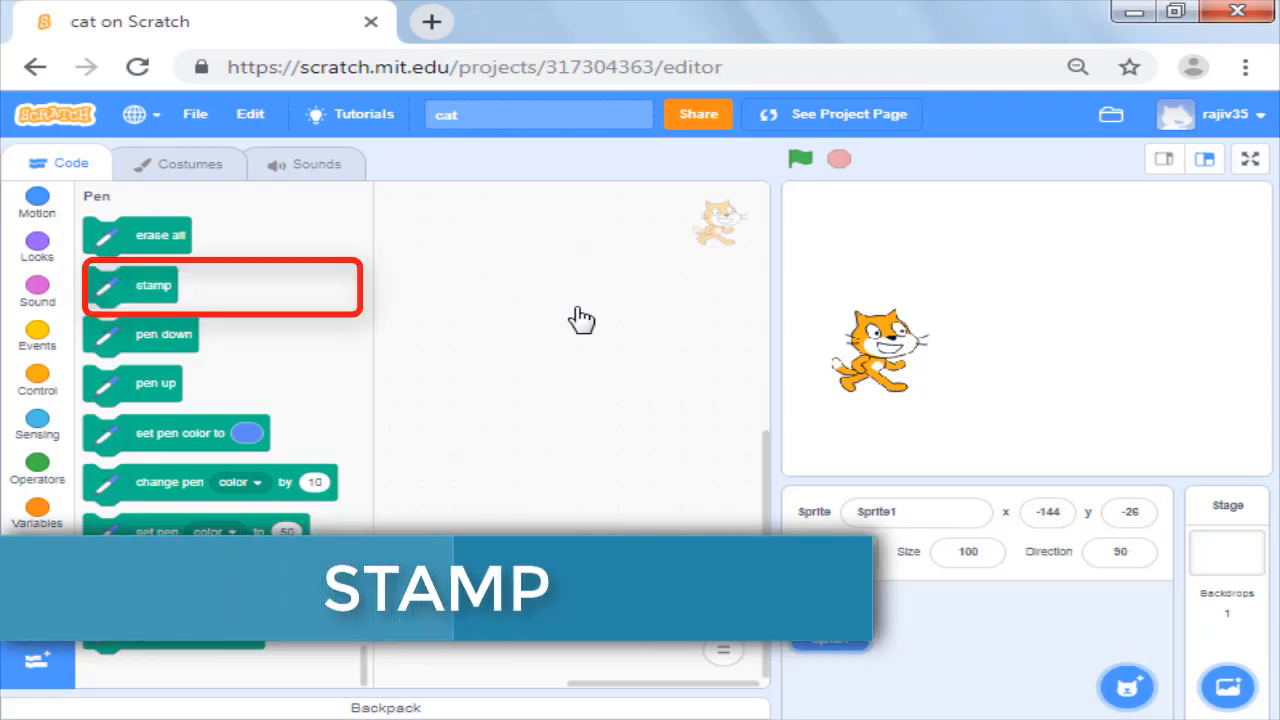
Step: Run a stamp plus move 100 steps flag script to leave a stamped cat, then remove those blocks
left_click_drag(153, 285, 526, 334)
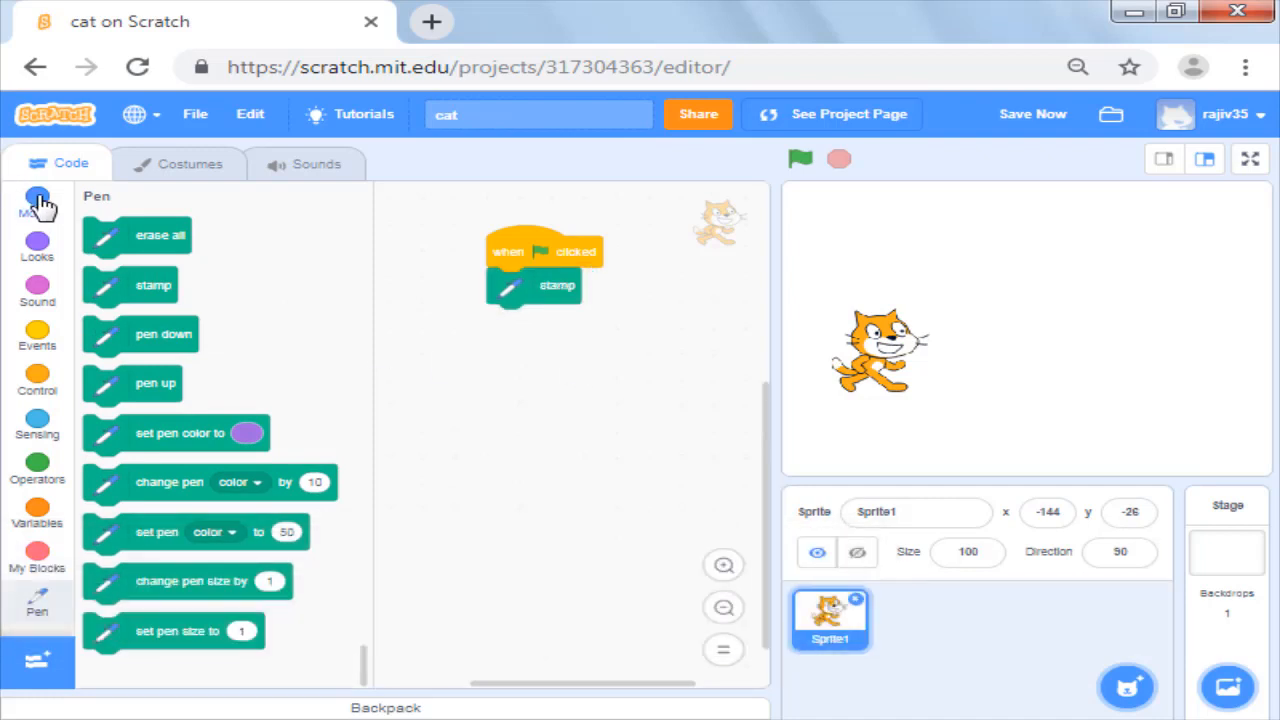
left_click(37, 200)
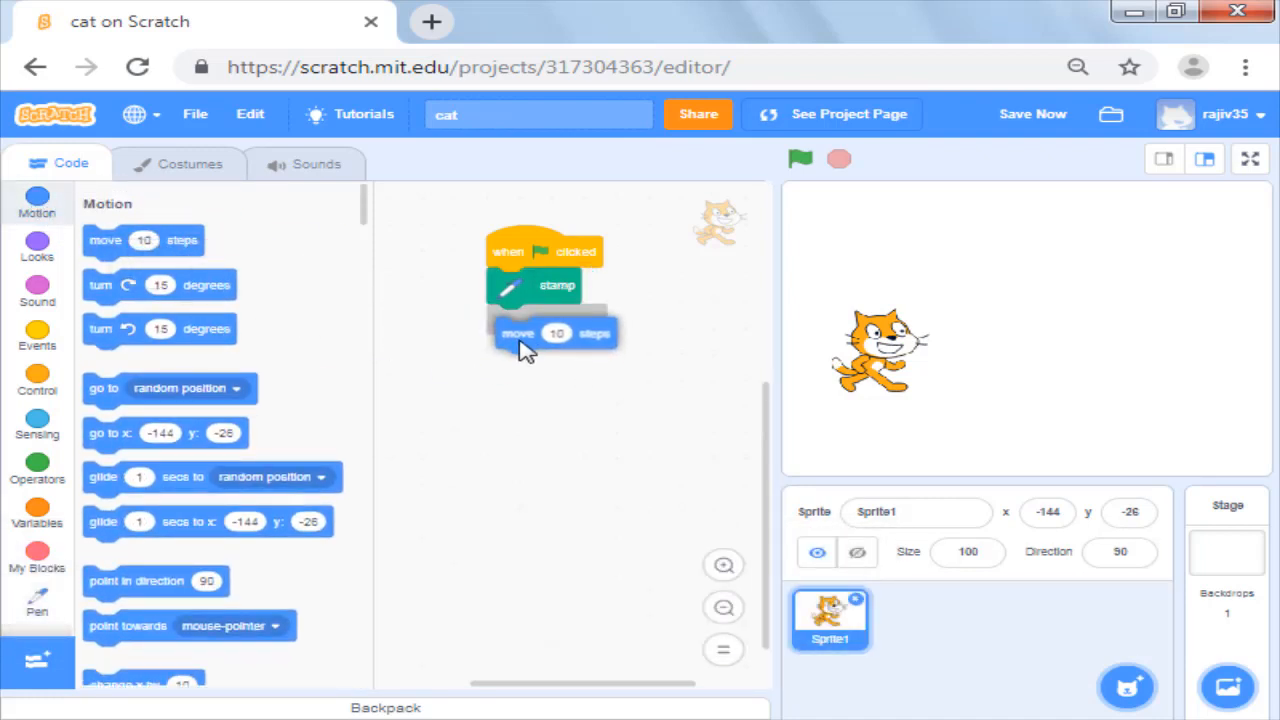
left_click(800, 159)
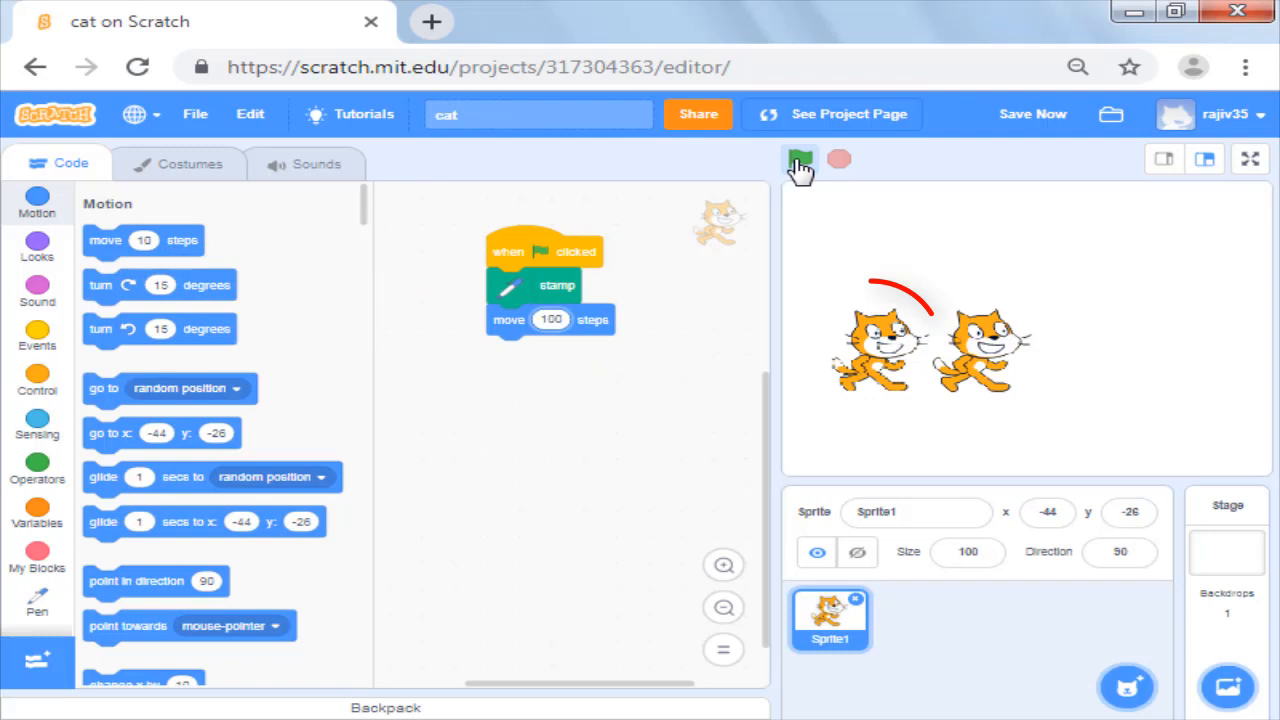
left_click(800, 160)
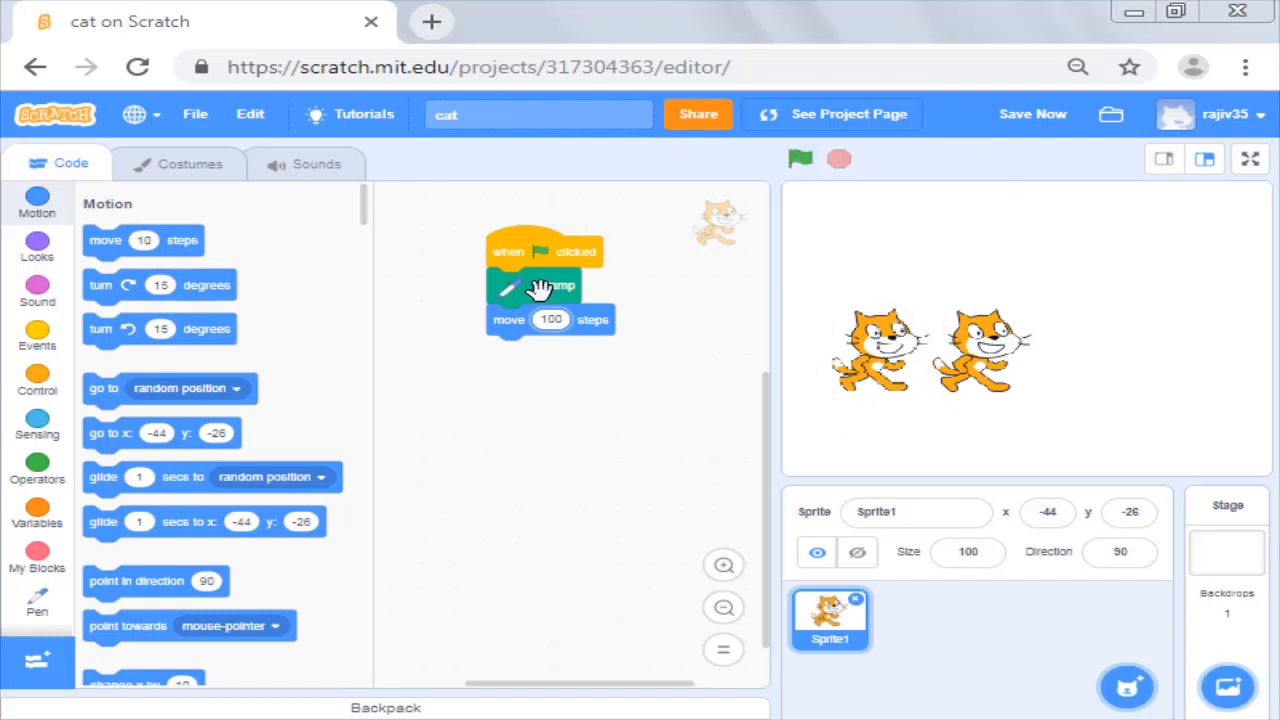
left_click_drag(535, 285, 230, 420)
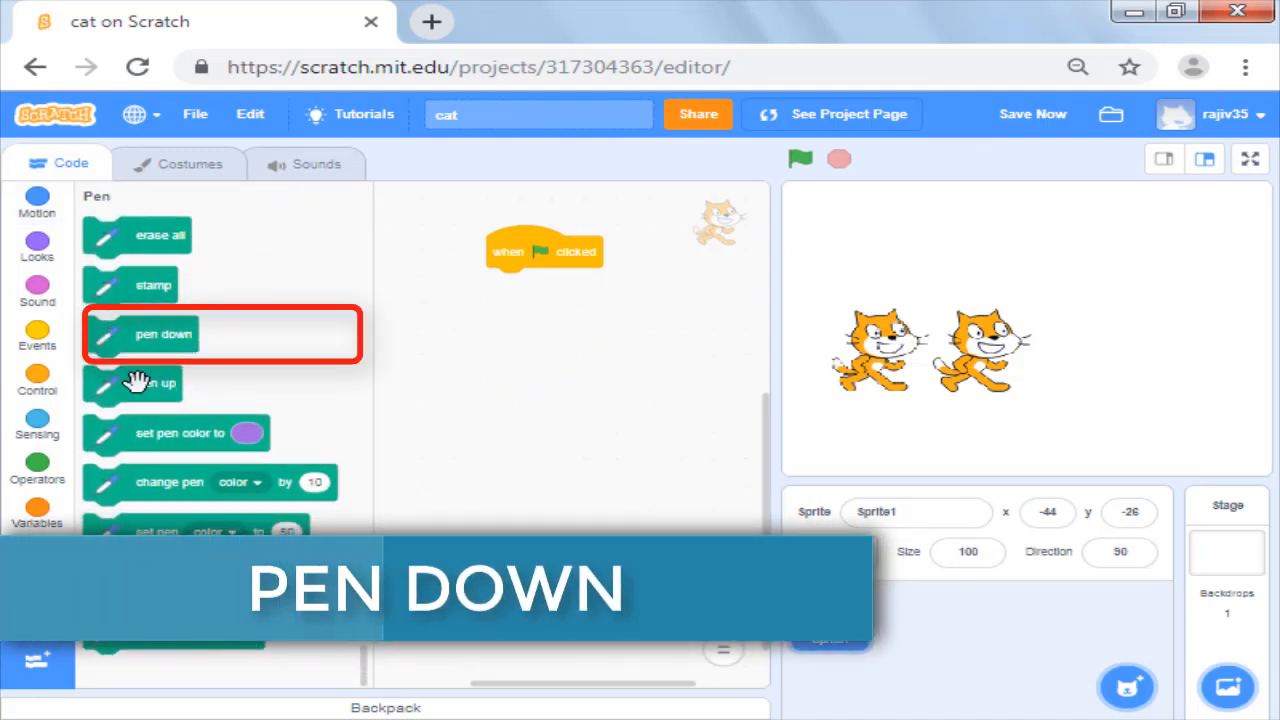
Step: Draw a line with pen down and move 100 steps, then move again with pen up
left_click_drag(165, 334, 574, 303)
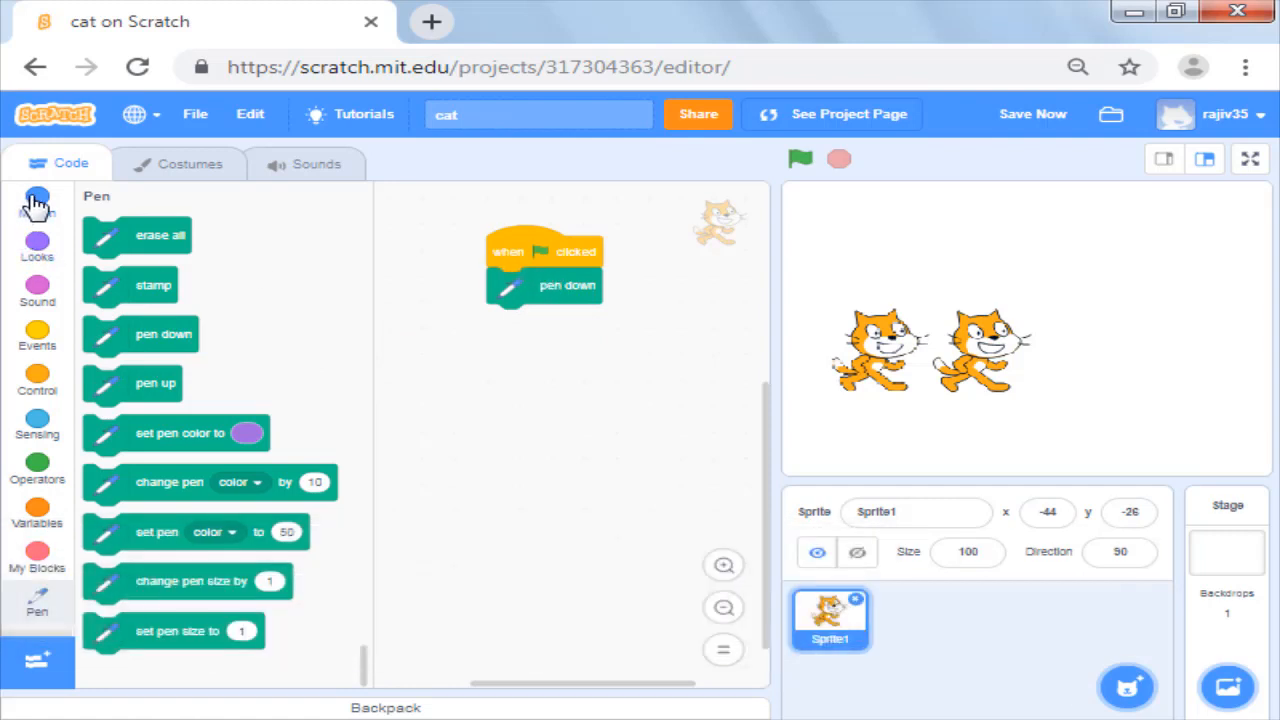
left_click(37, 205)
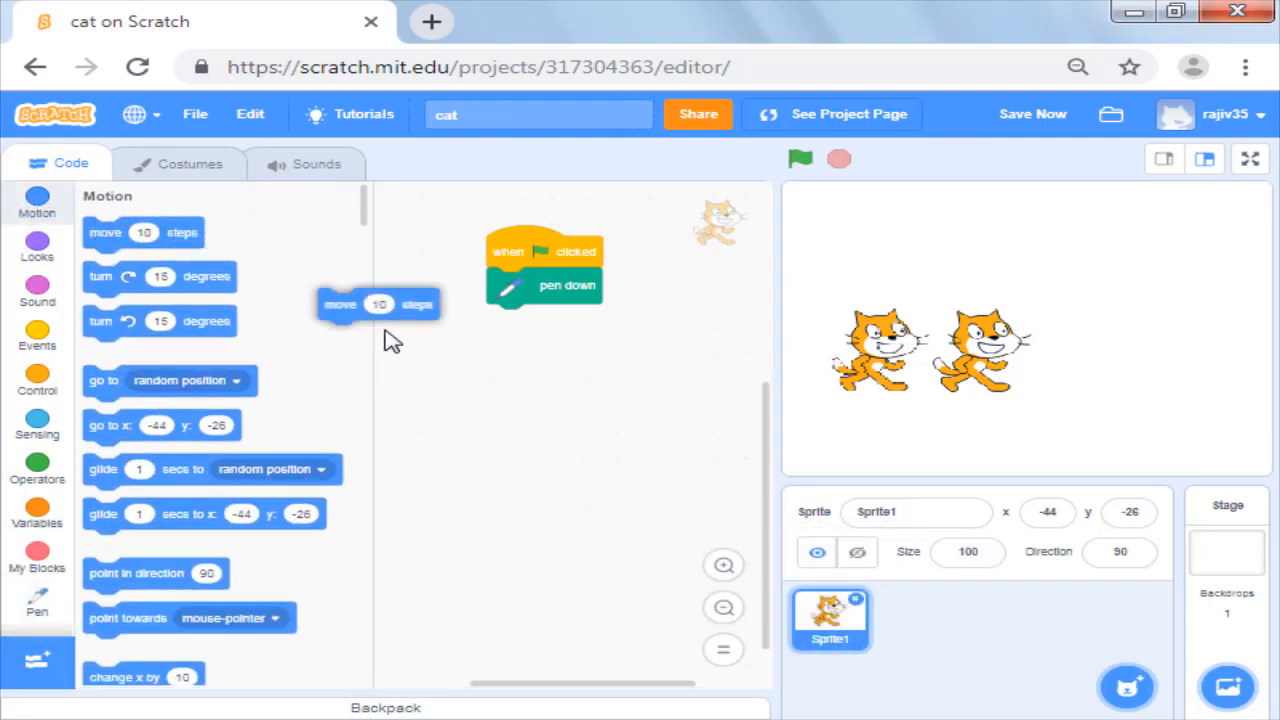
left_click_drag(378, 304, 550, 319)
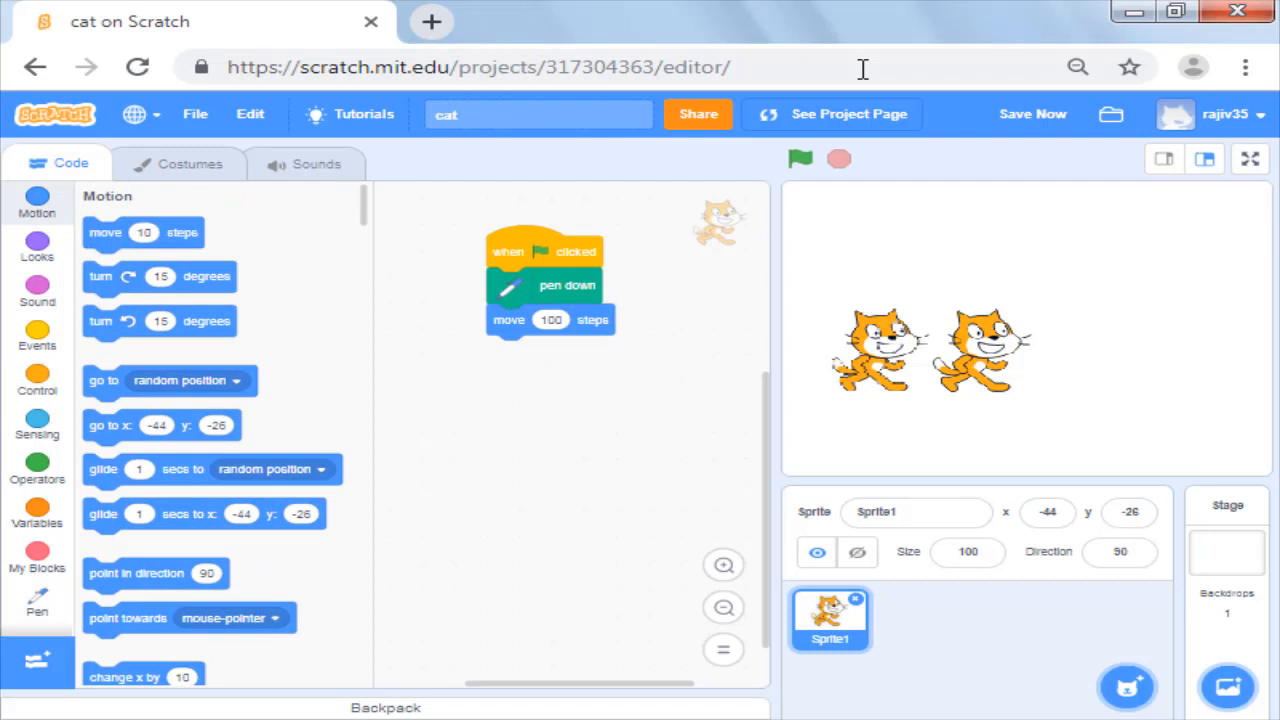
left_click(800, 159)
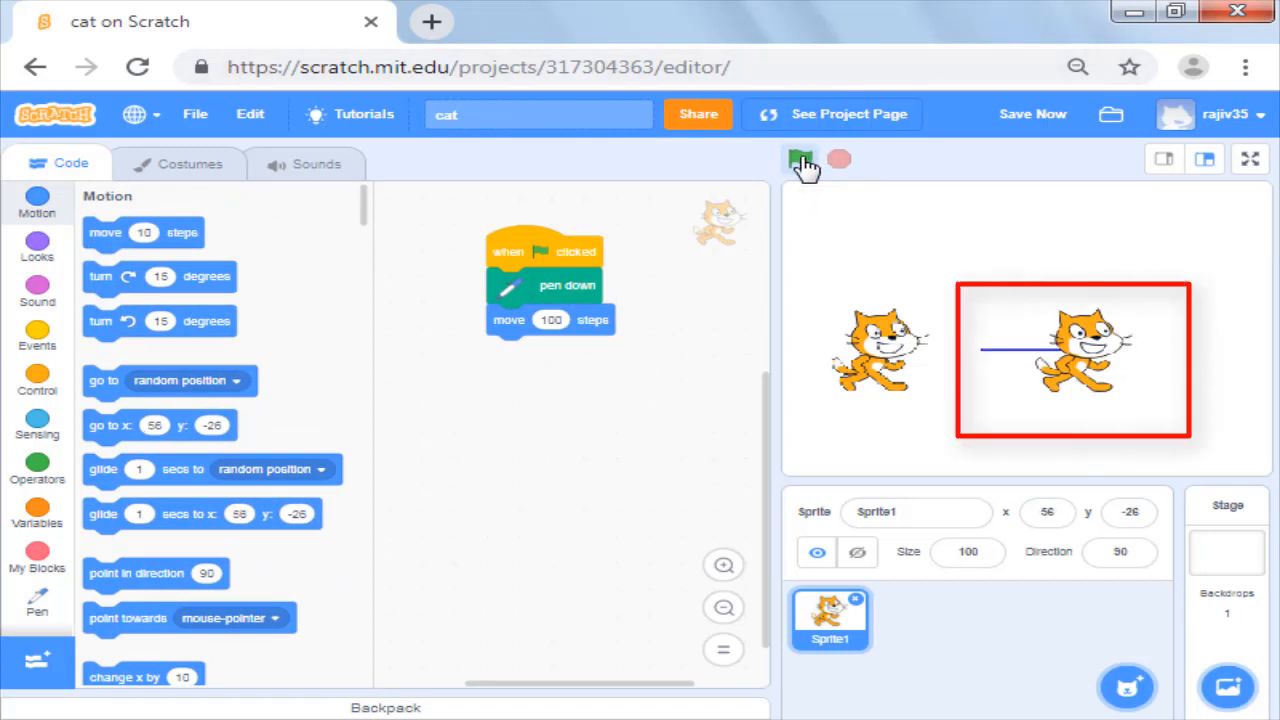
left_click(800, 159)
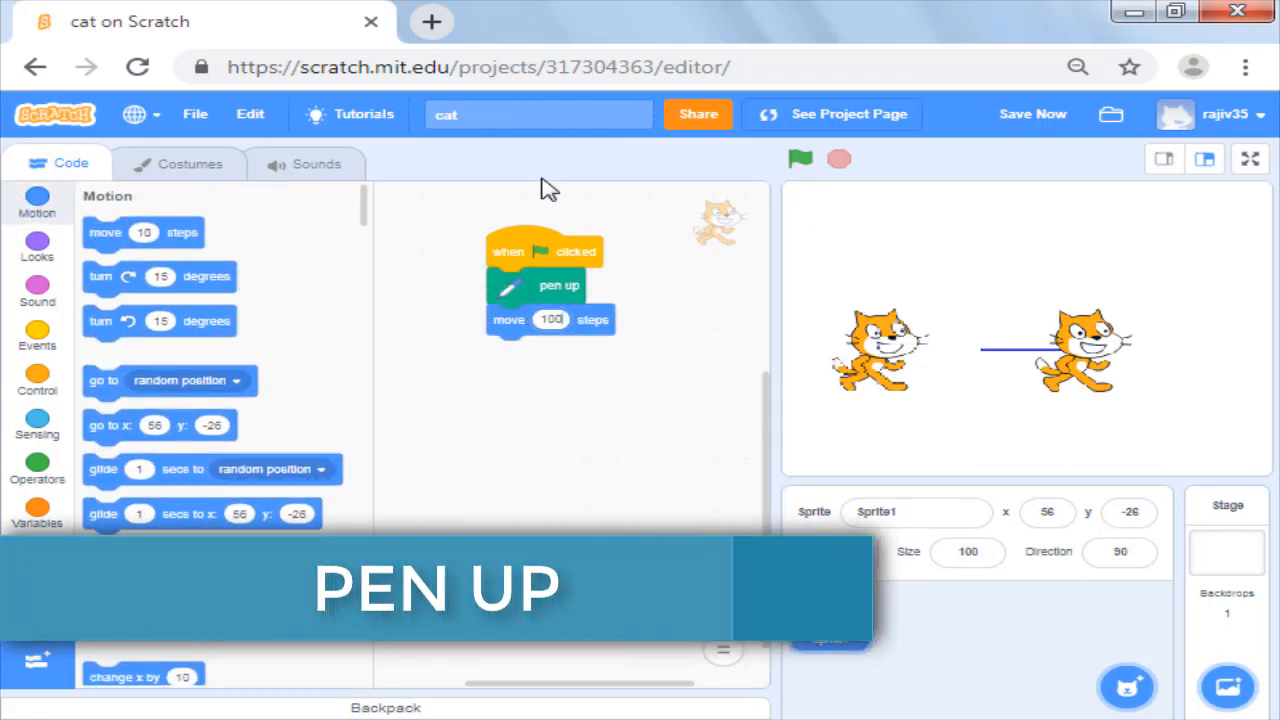
left_click(800, 158)
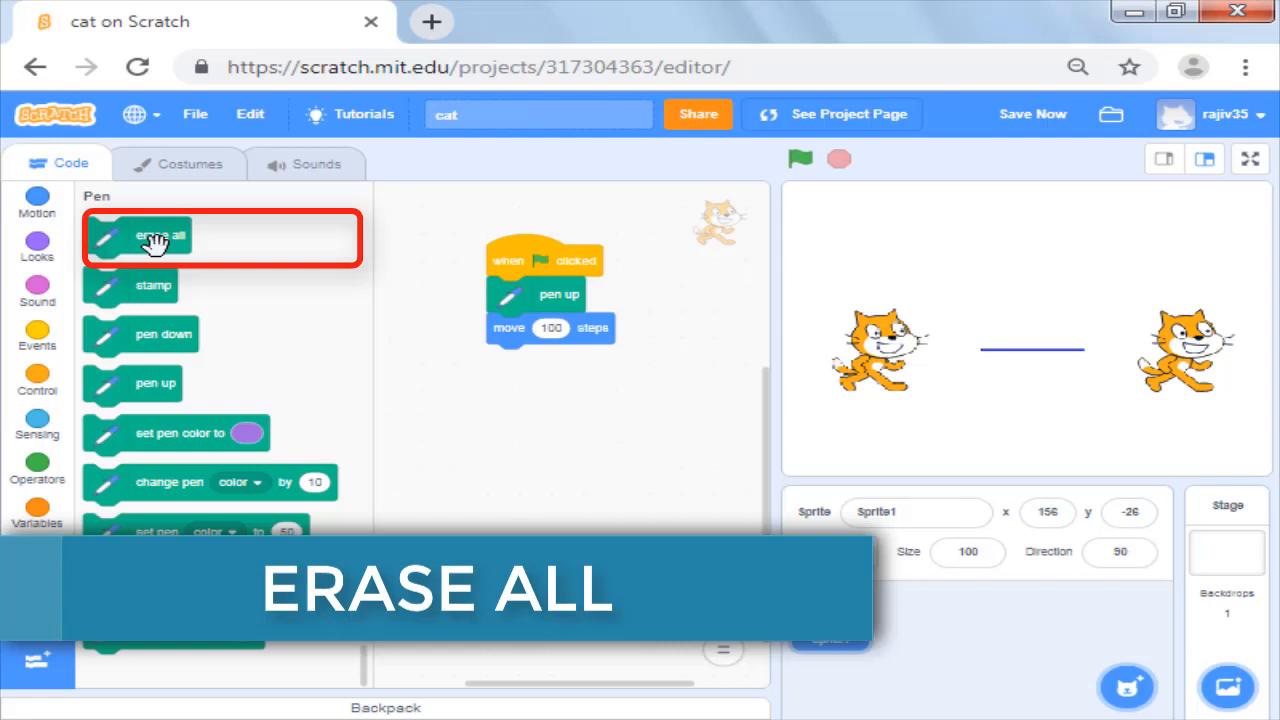
Step: Put erase all at the top of the flag script and run it to clear the line
left_click_drag(155, 237, 540, 285)
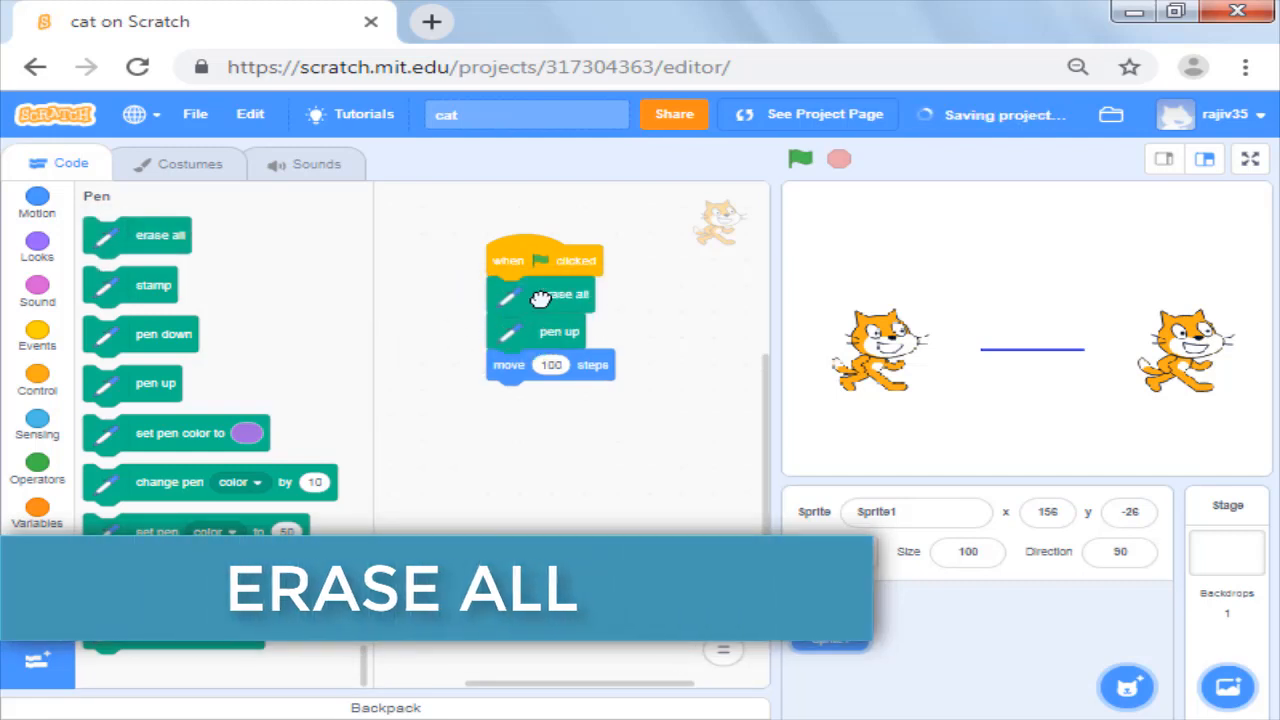
left_click(800, 159)
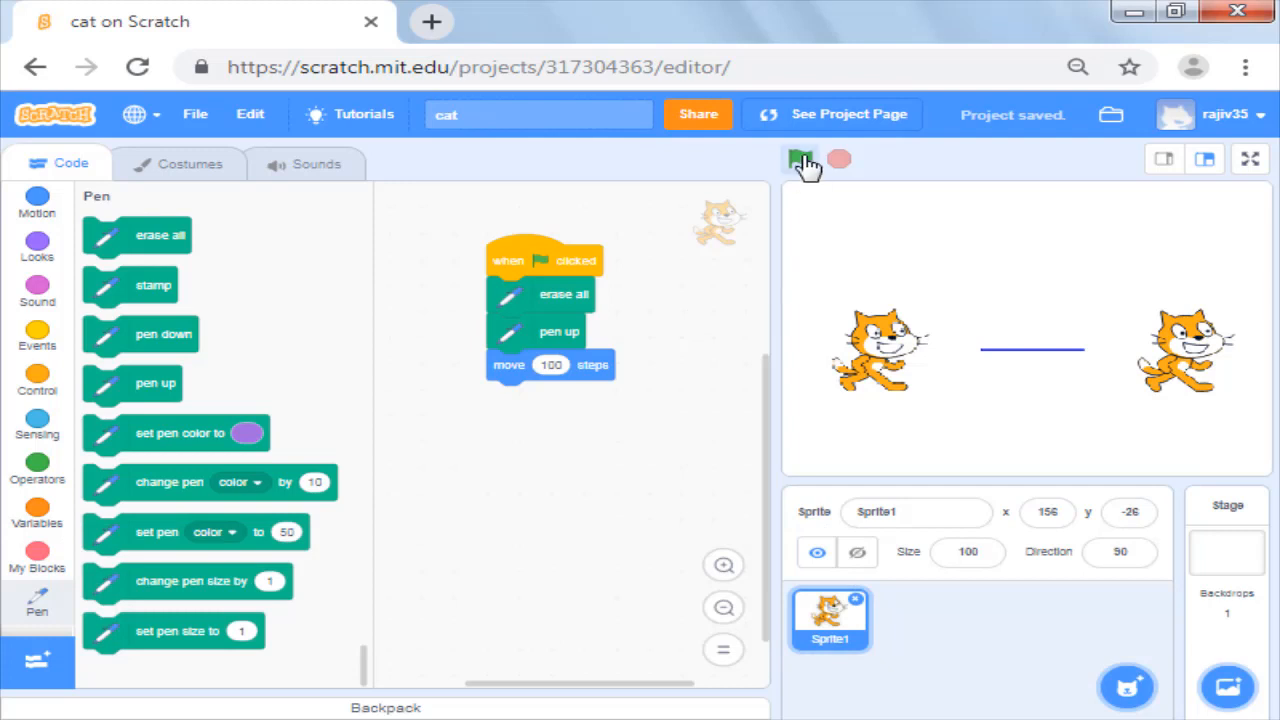
left_click(800, 160)
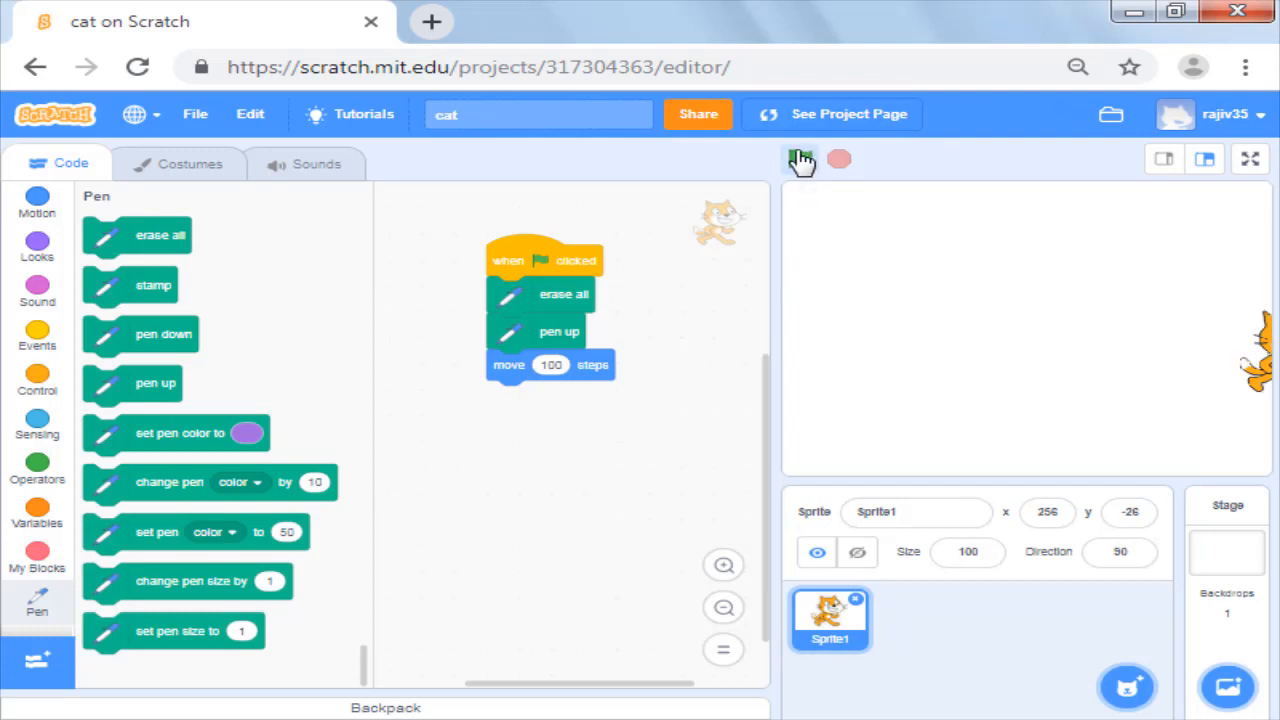
left_click(800, 159)
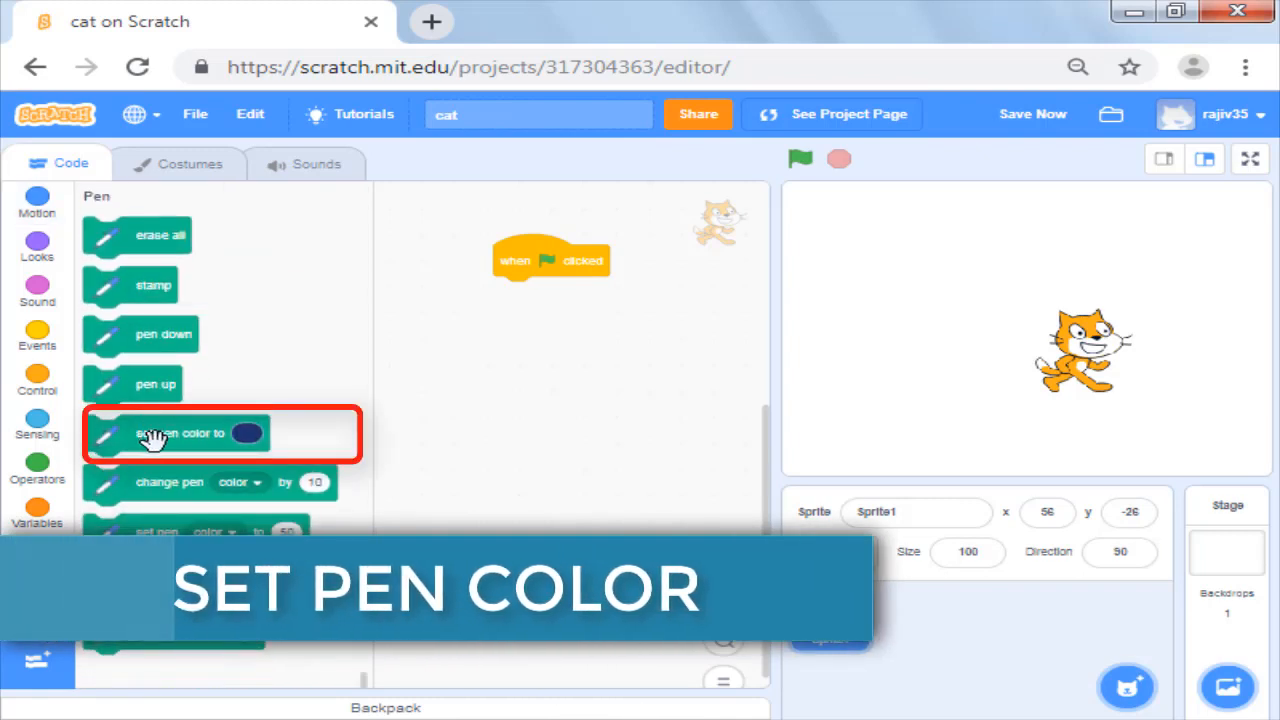
Step: Set pen colour dark blue and size 4, add pen down and move 80 steps, and run
left_click_drag(180, 433, 587, 294)
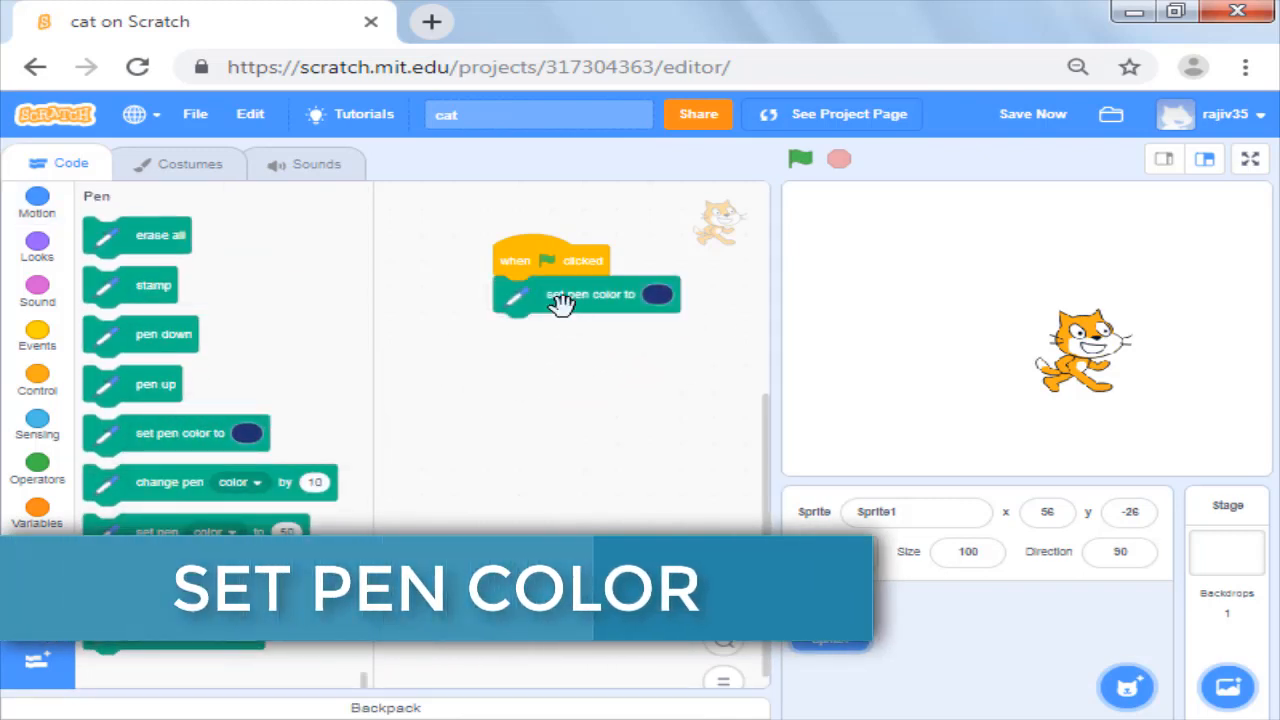
left_click(655, 294)
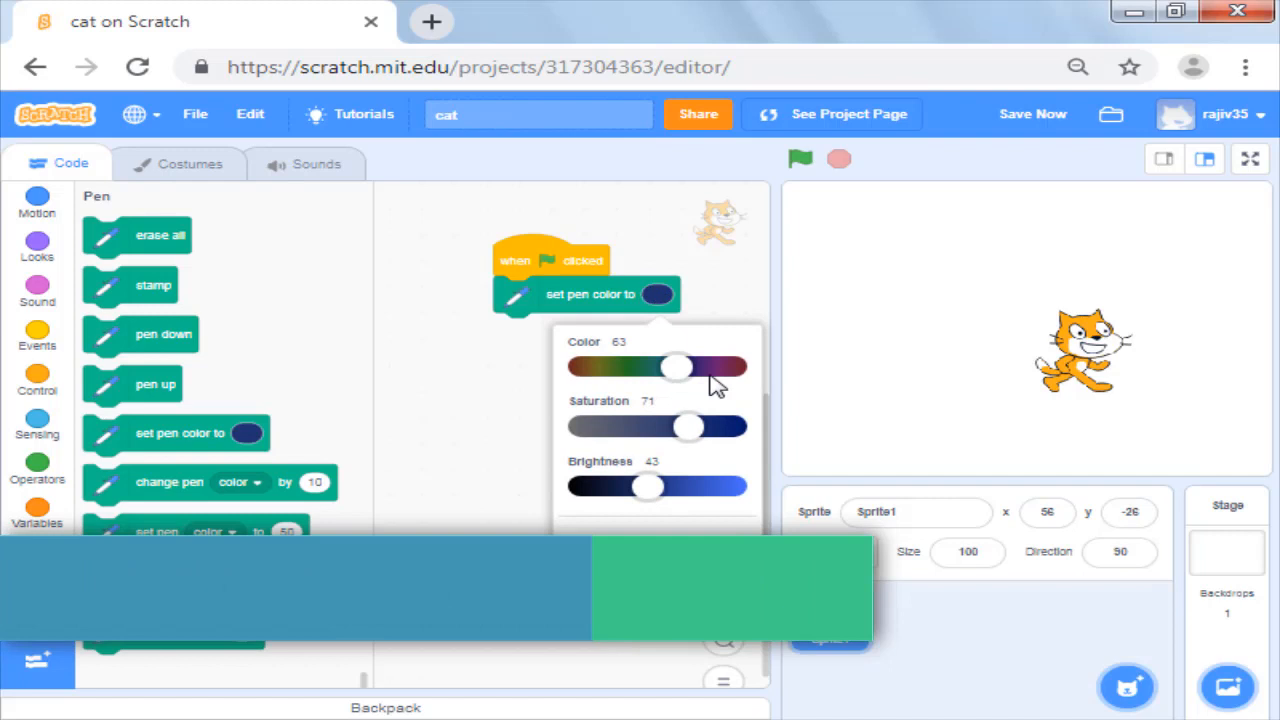
left_click_drag(646, 487, 672, 487)
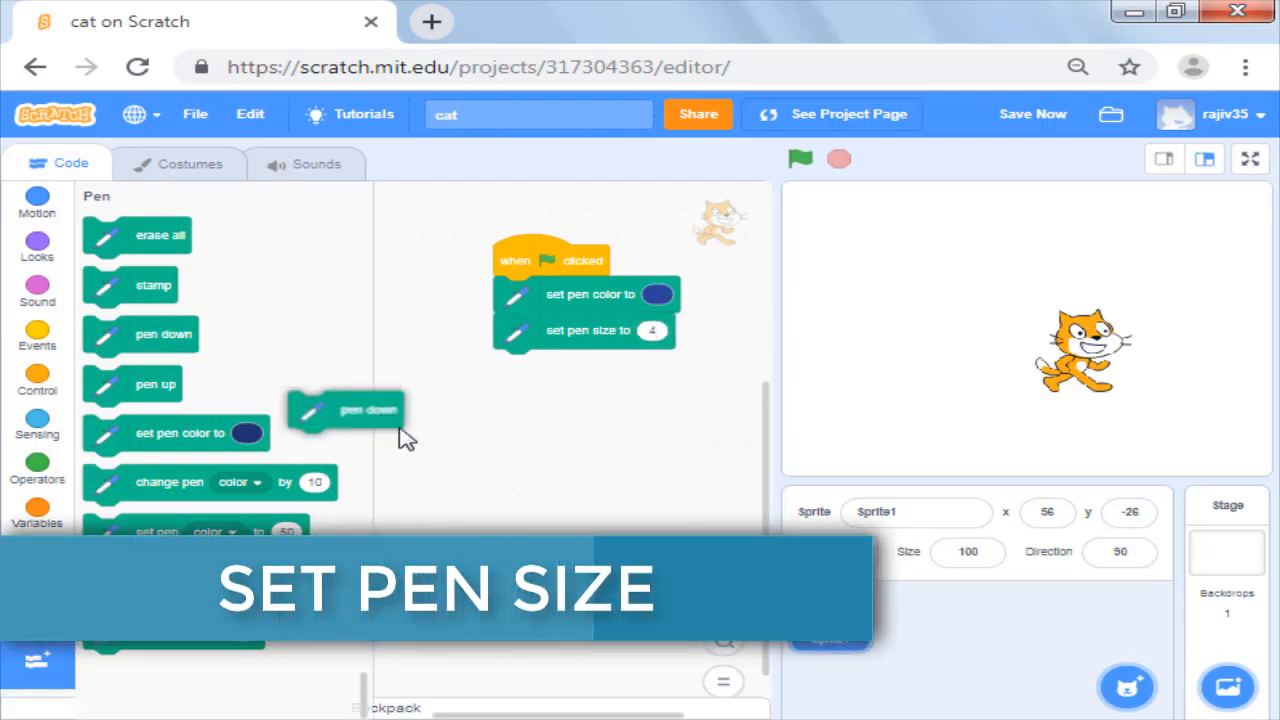
left_click(37, 200)
type("80")
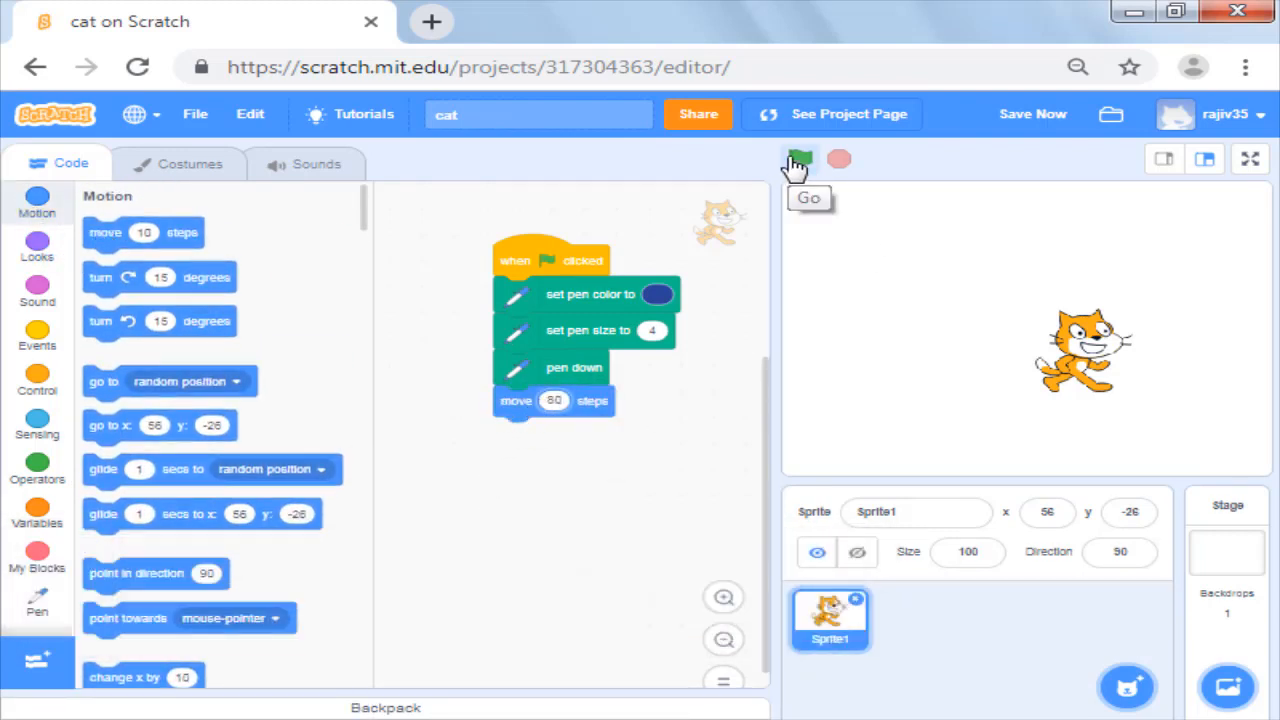
left_click(797, 160)
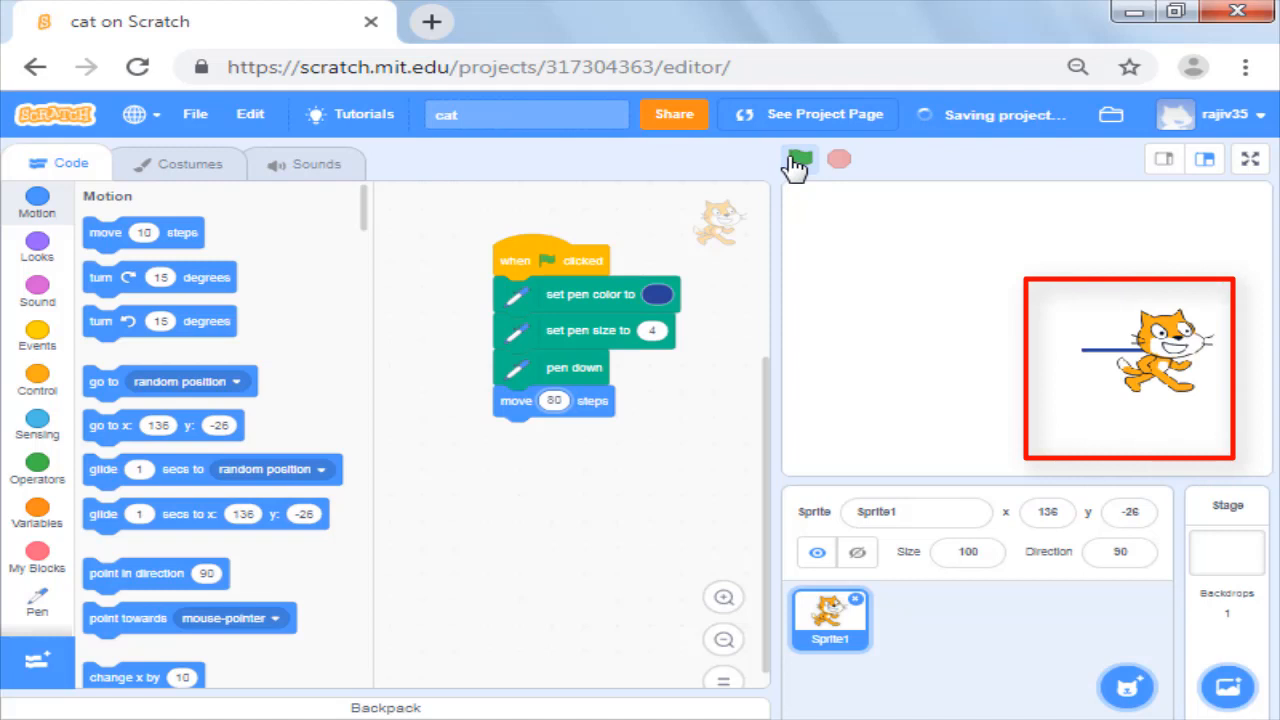
left_click(798, 159)
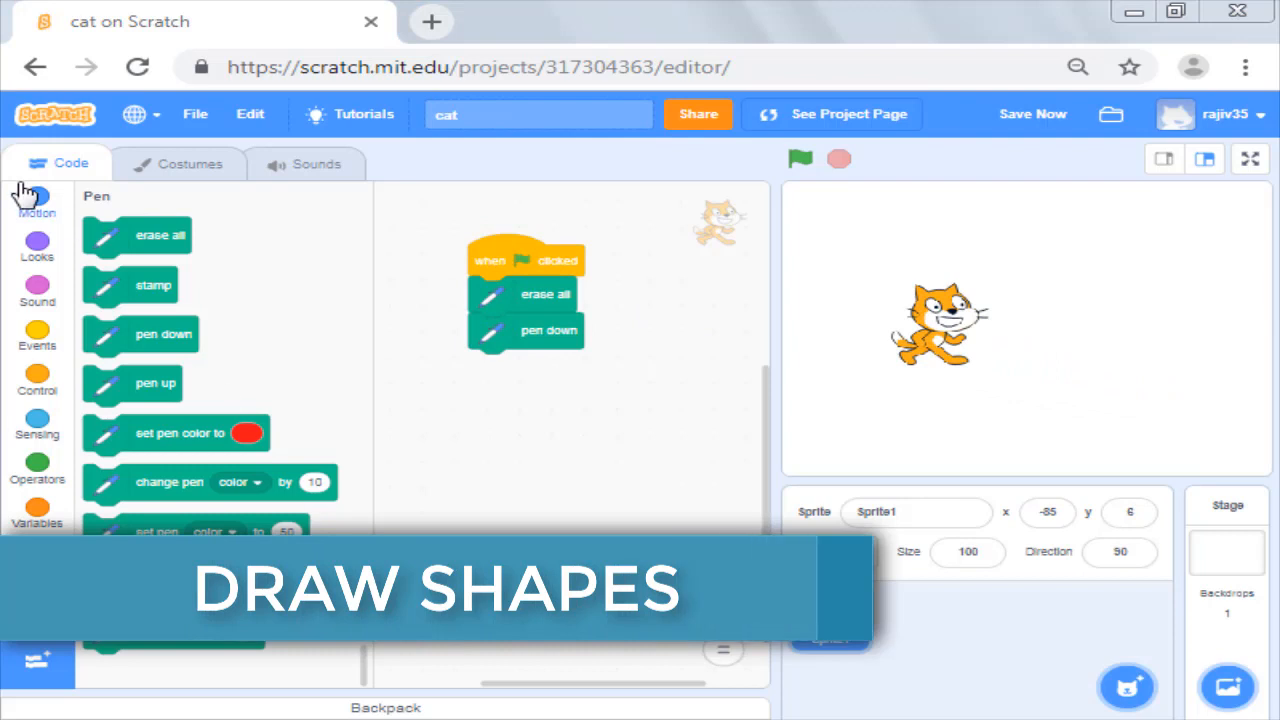
Step: Stack four move 80 steps and turn 90 degrees pairs under pen down to draw a square
left_click(37, 200)
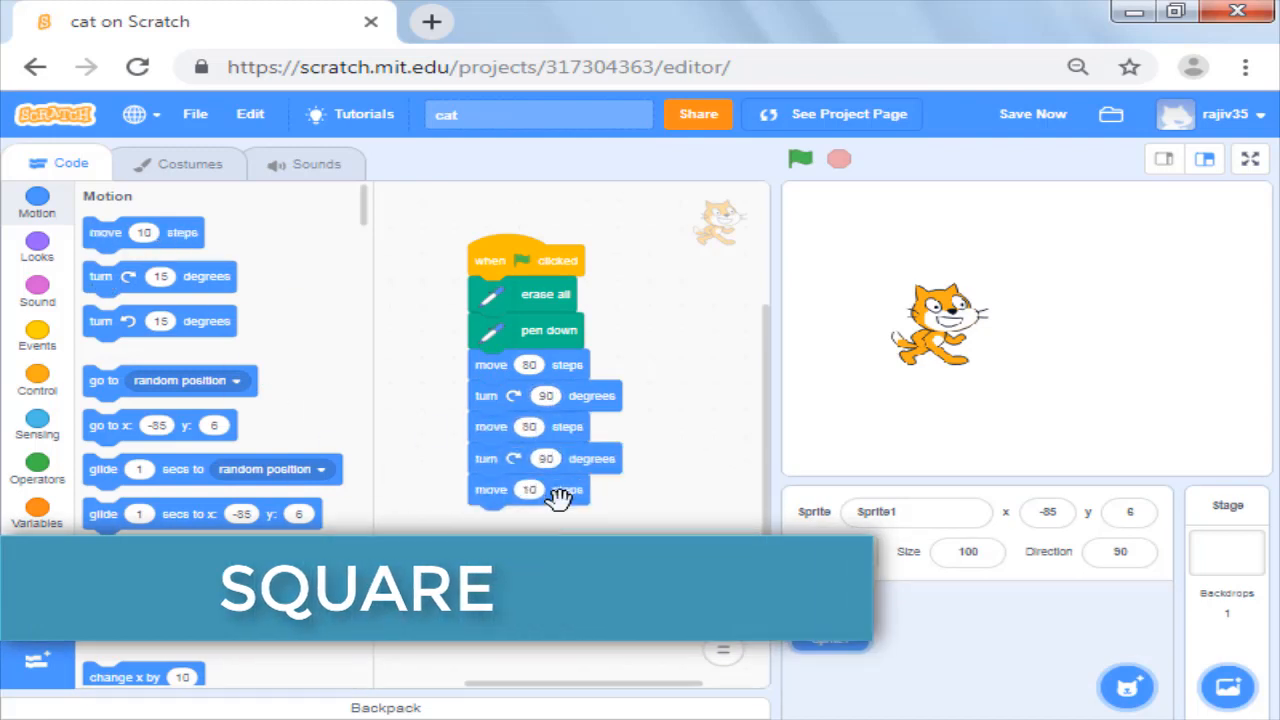
left_click(800, 158)
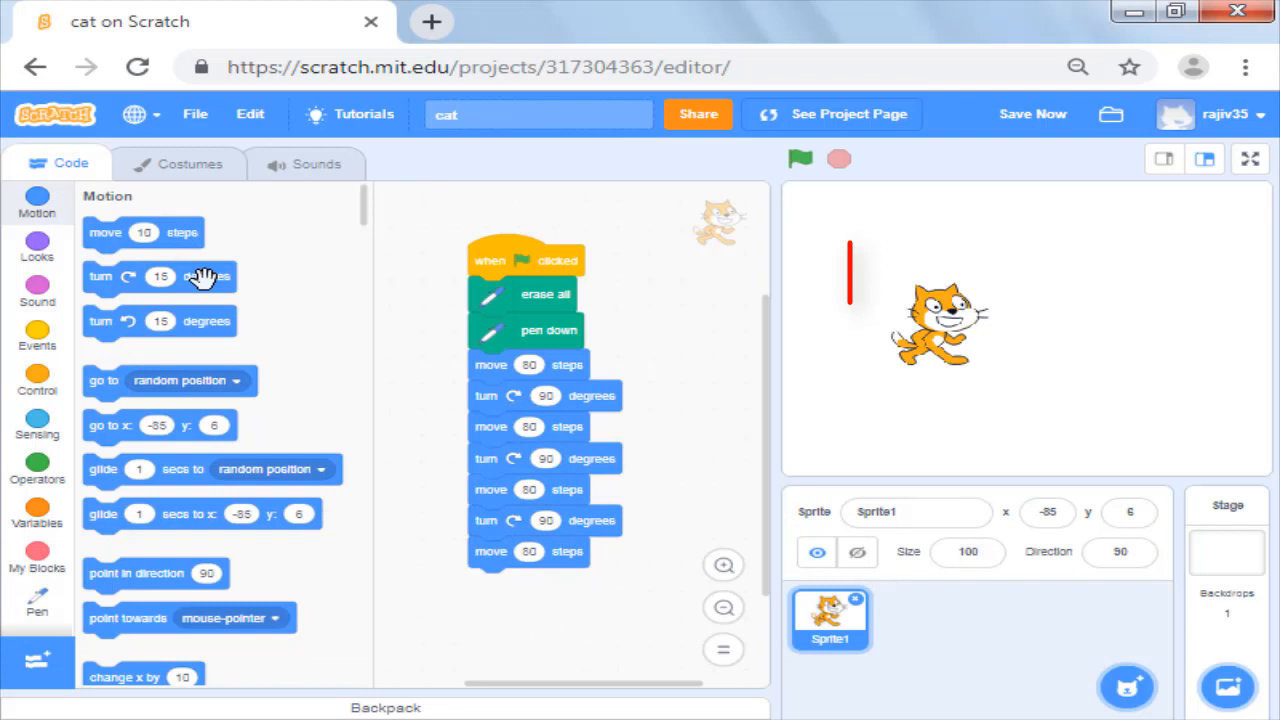
left_click(37, 380)
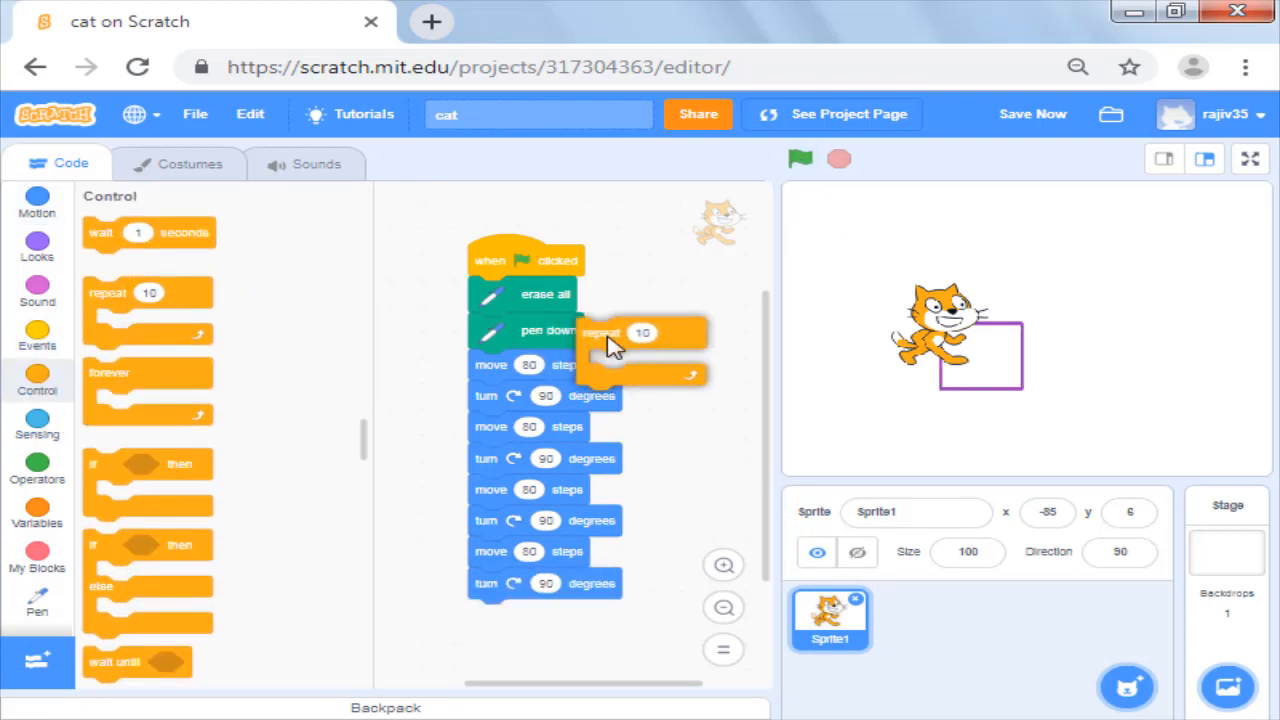
Step: Wrap one move 80 / turn 90 pair in a repeat 4 loop after pen down and run it
left_click_drag(600, 332, 683, 312)
type("4")
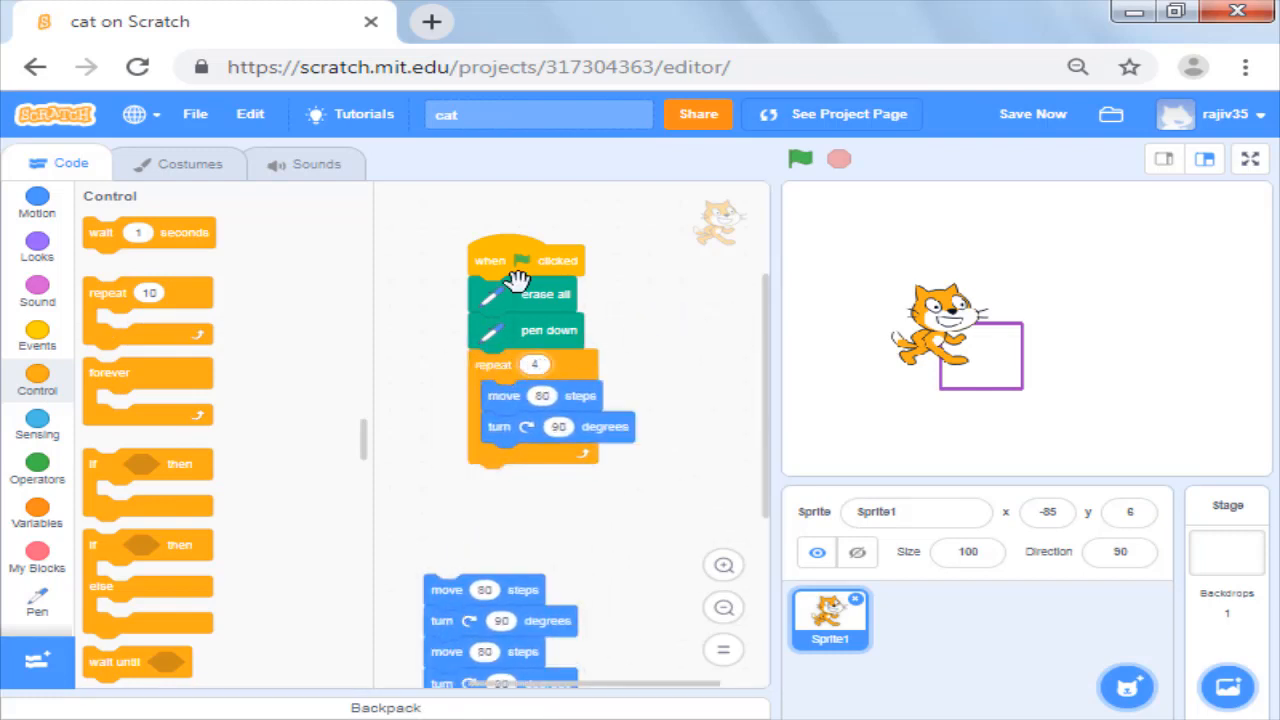
left_click(37, 205)
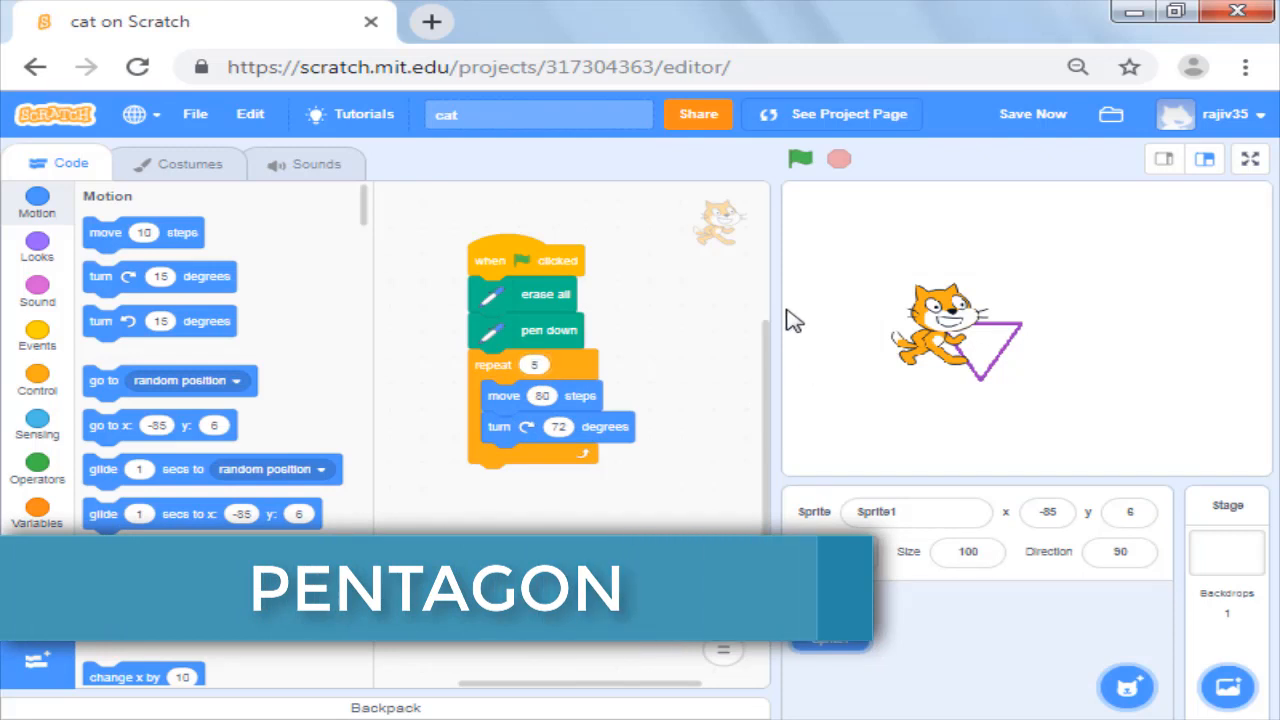
Step: Run the repeat 5 loop with 72-degree turns twice to draw the purple pentagon
left_click(800, 159)
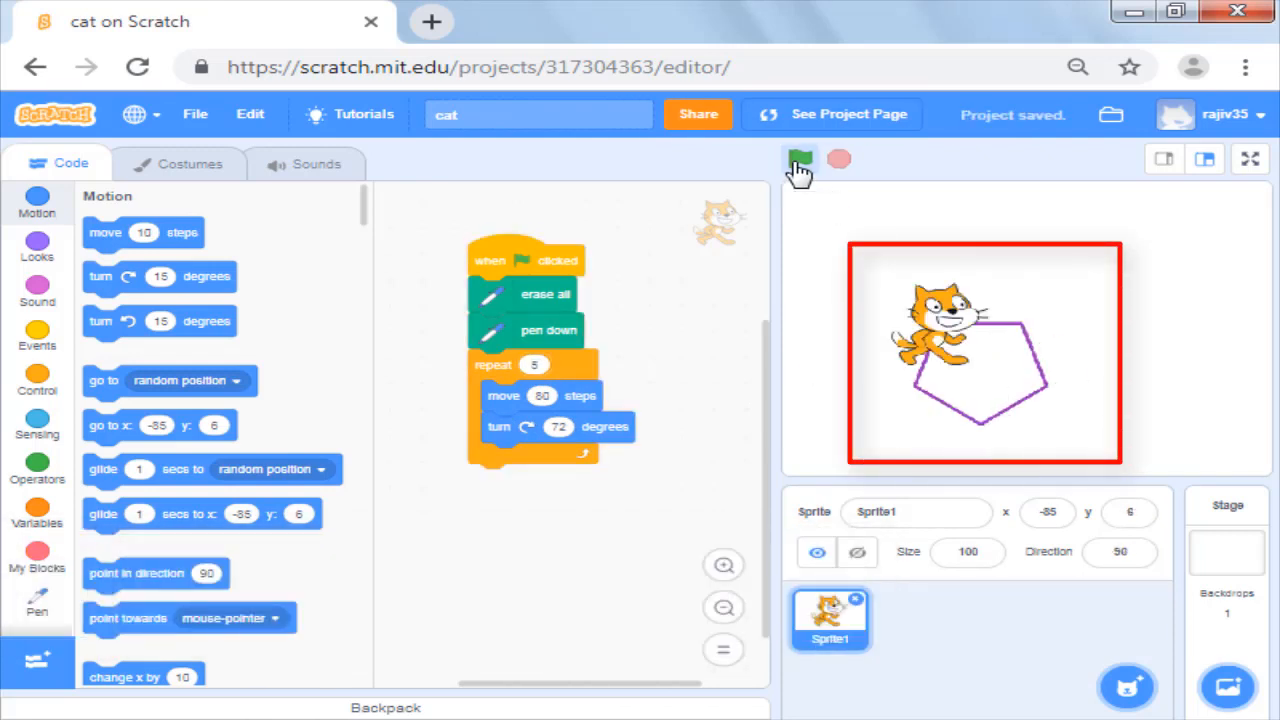
left_click(799, 159)
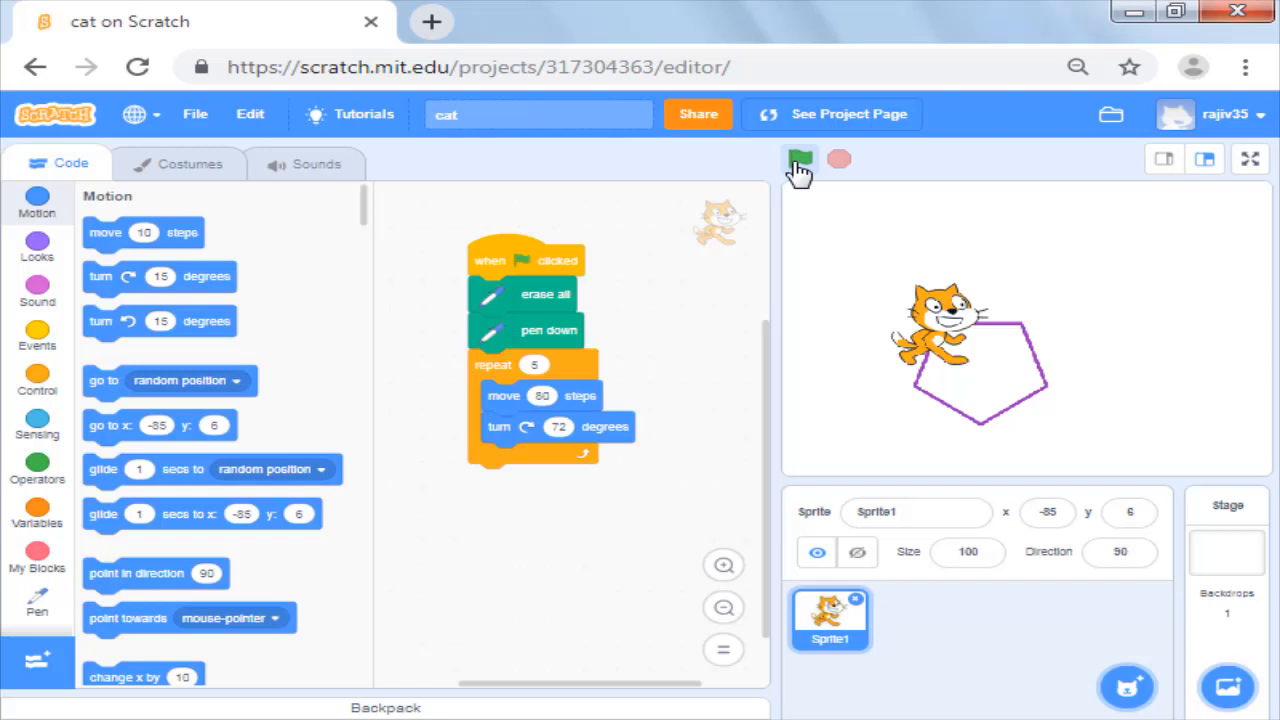